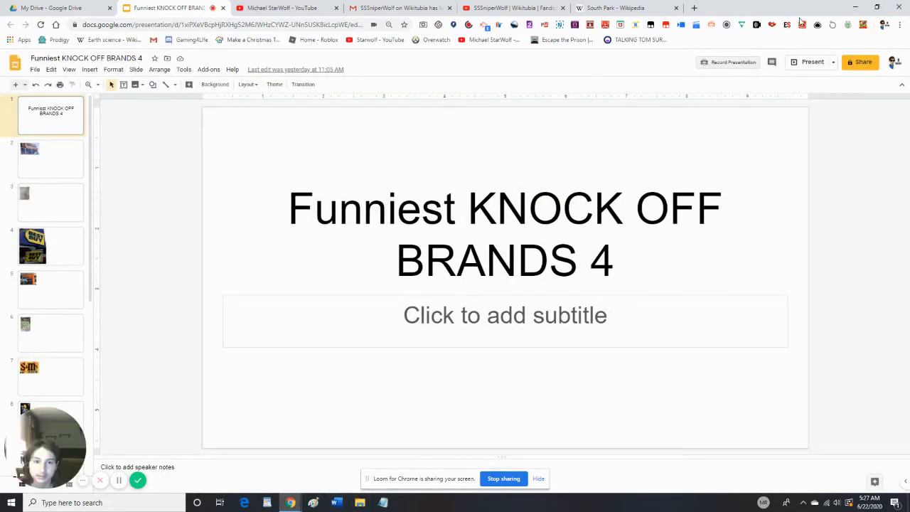
Step: Start the slideshow full screen from the title slide and advance to the S&m's candy slide
click(813, 63)
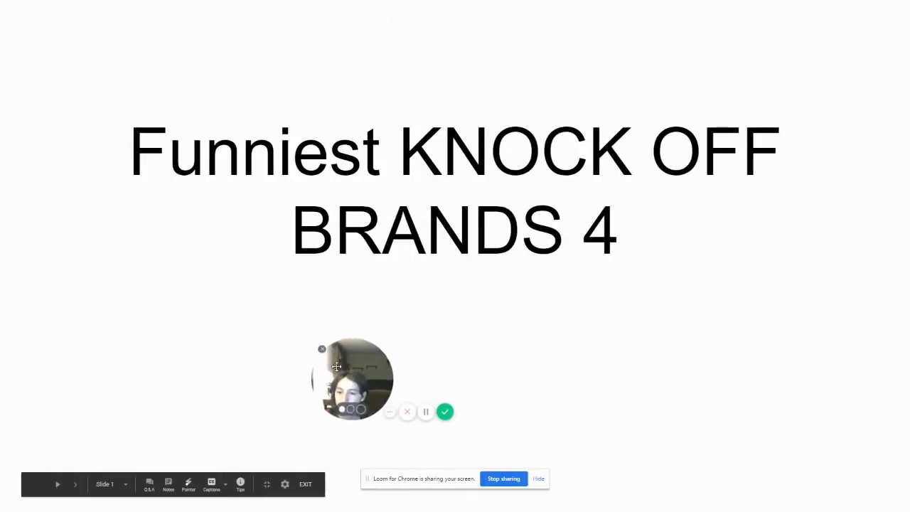
drag(353, 378, 46, 438)
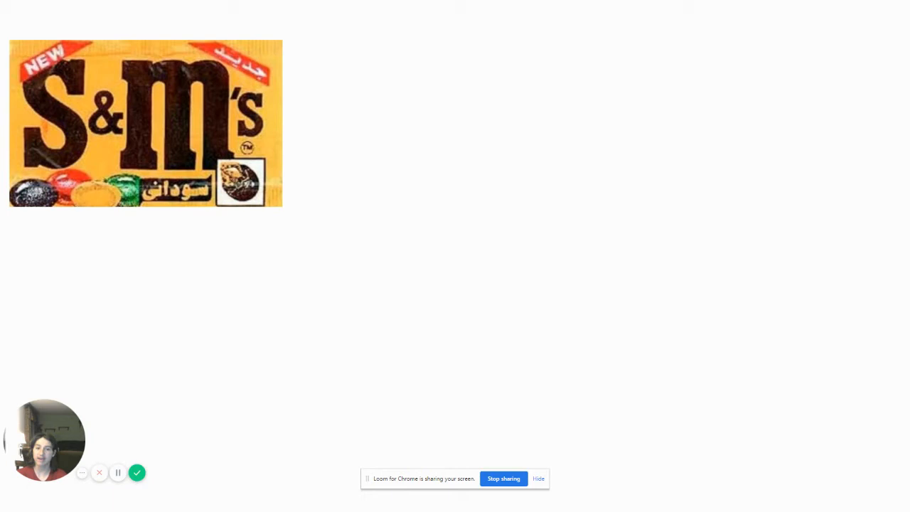
mouse_move(557, 263)
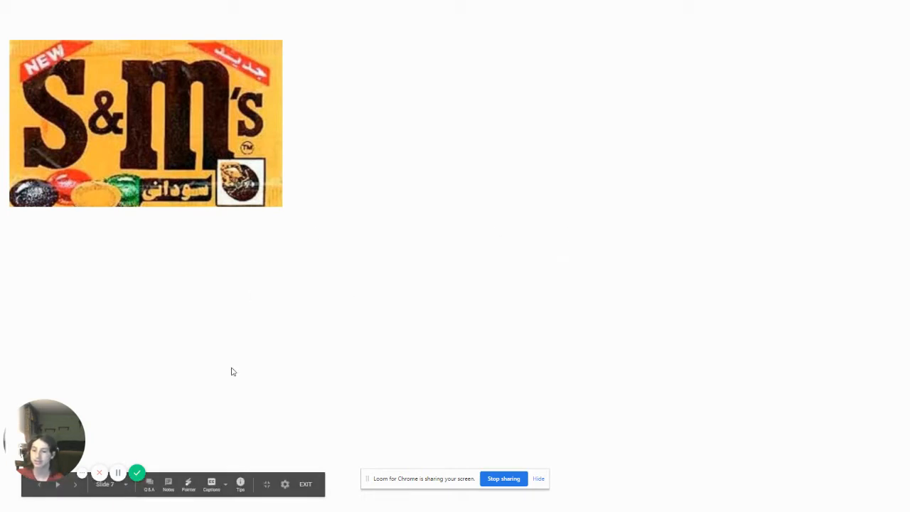
mouse_move(278, 287)
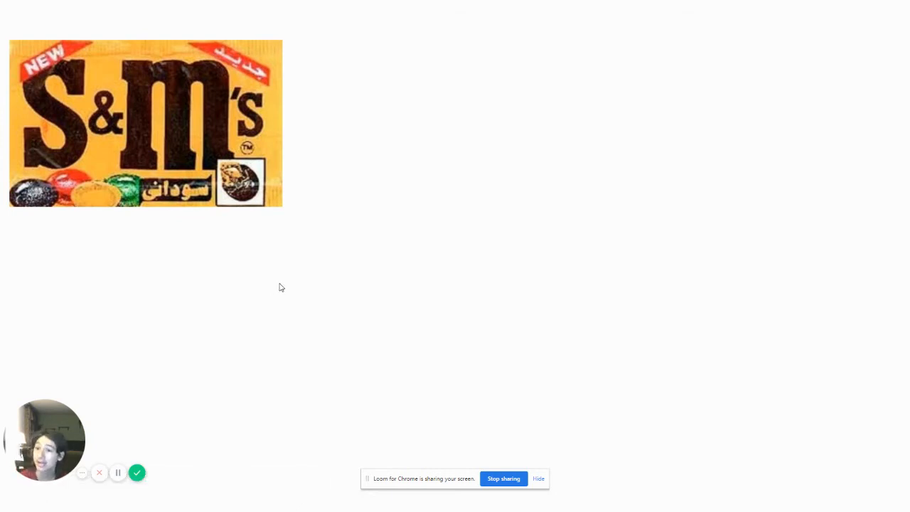
mouse_move(219, 148)
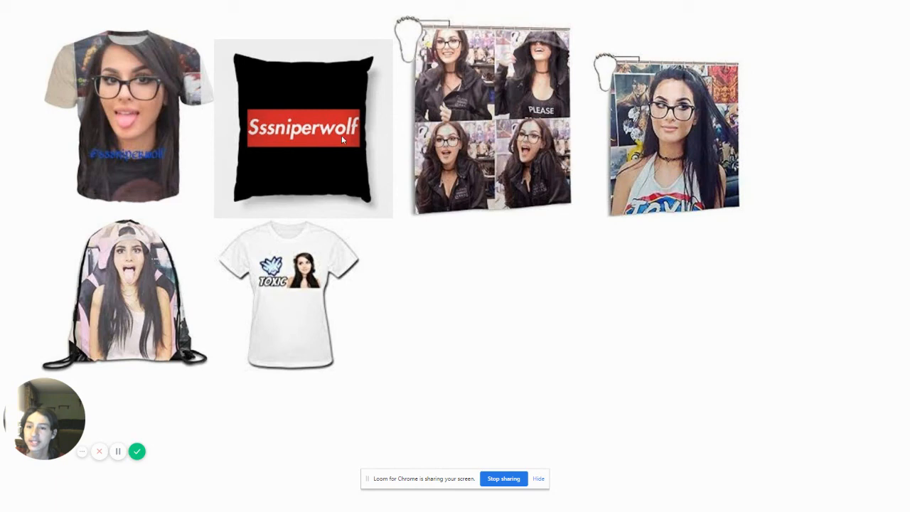
mouse_move(188, 100)
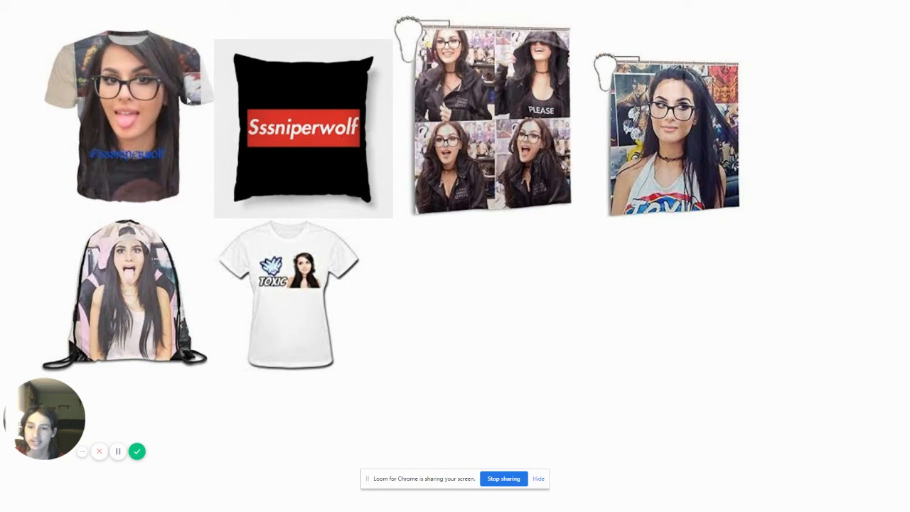
mouse_move(120, 261)
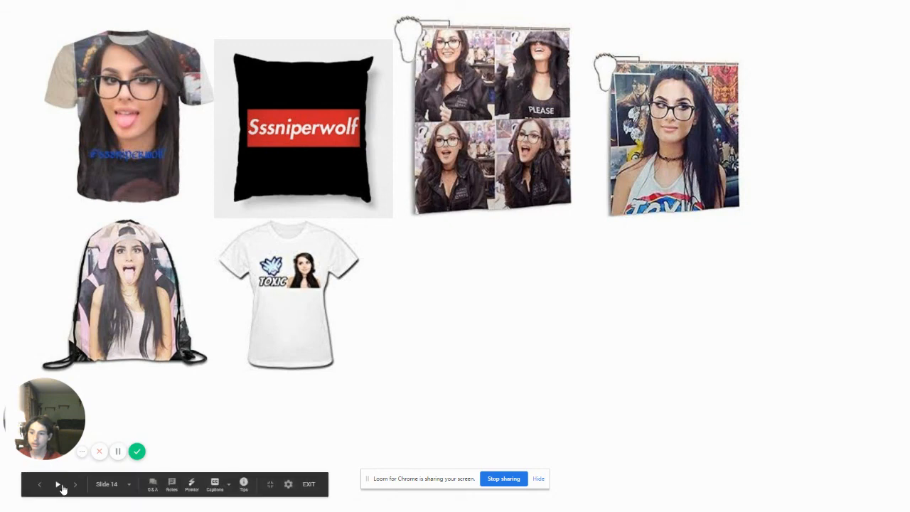
click(74, 483)
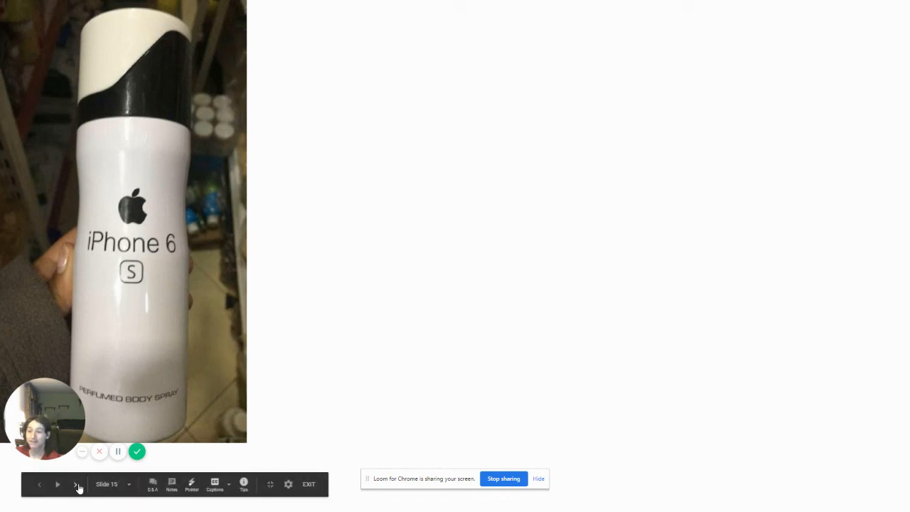
Step: Advance from the iPhone 6 body spray slide to the final iPhone shoes slide
click(75, 484)
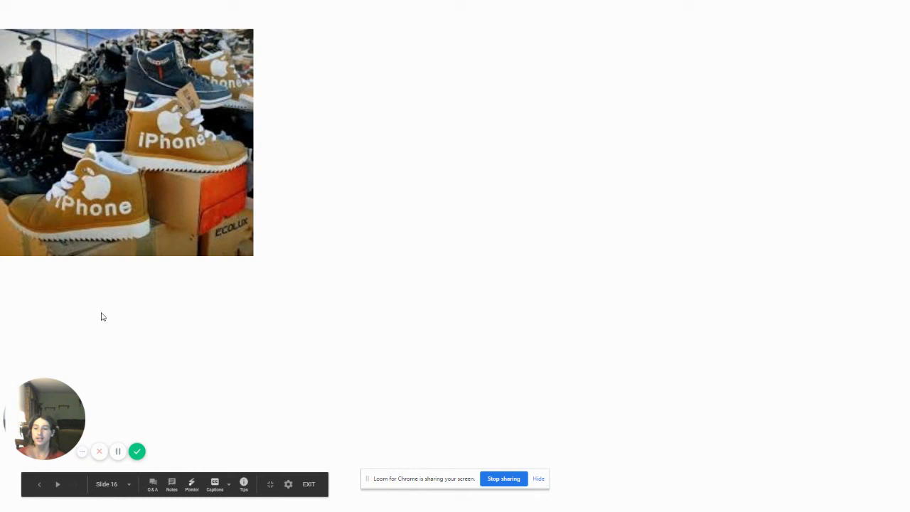